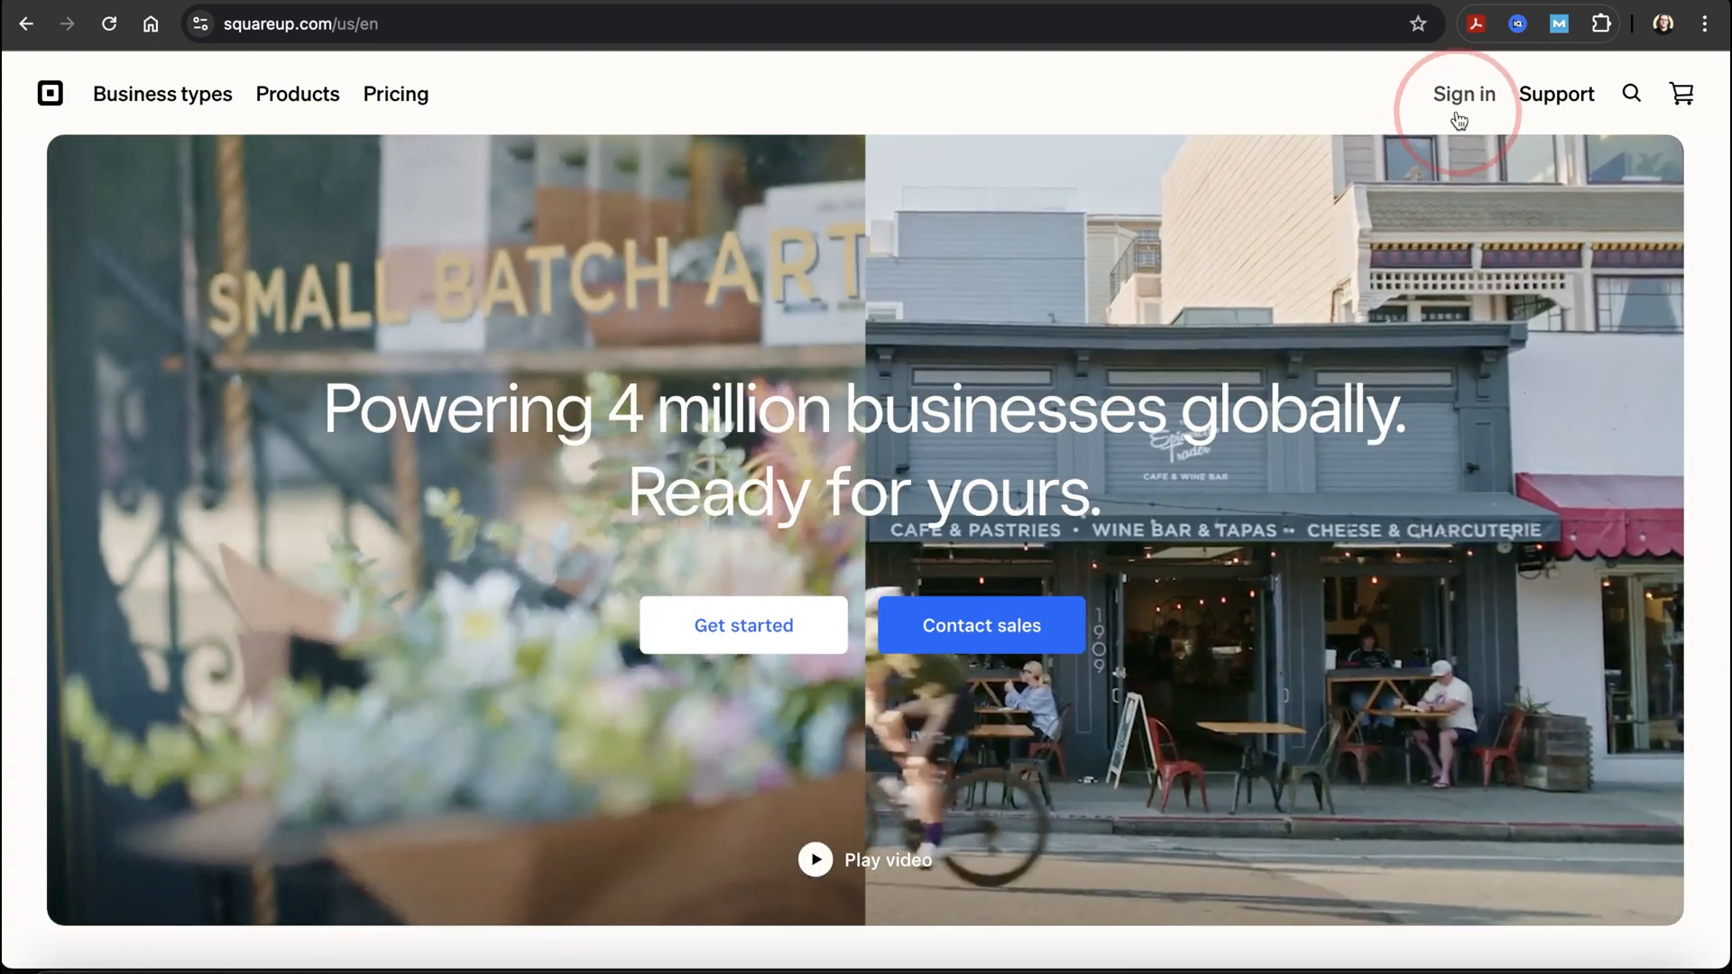
Sign in to the Square account and reach the Dashboard home.
left_click(1463, 94)
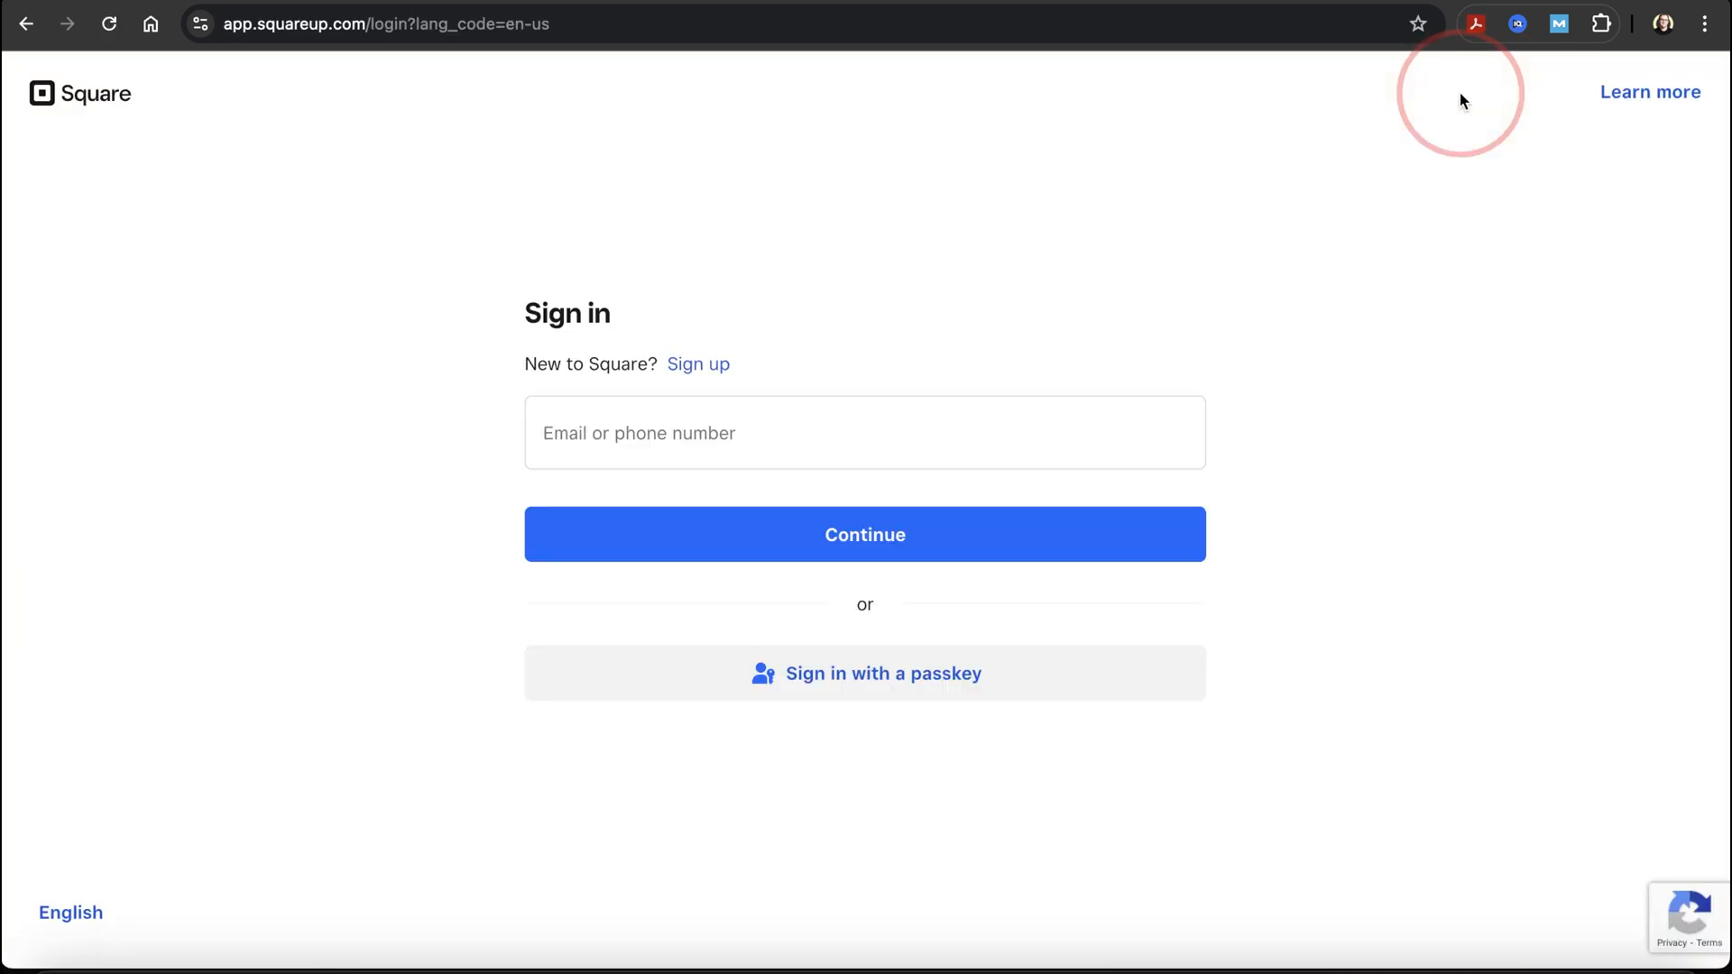
left_click(864, 431)
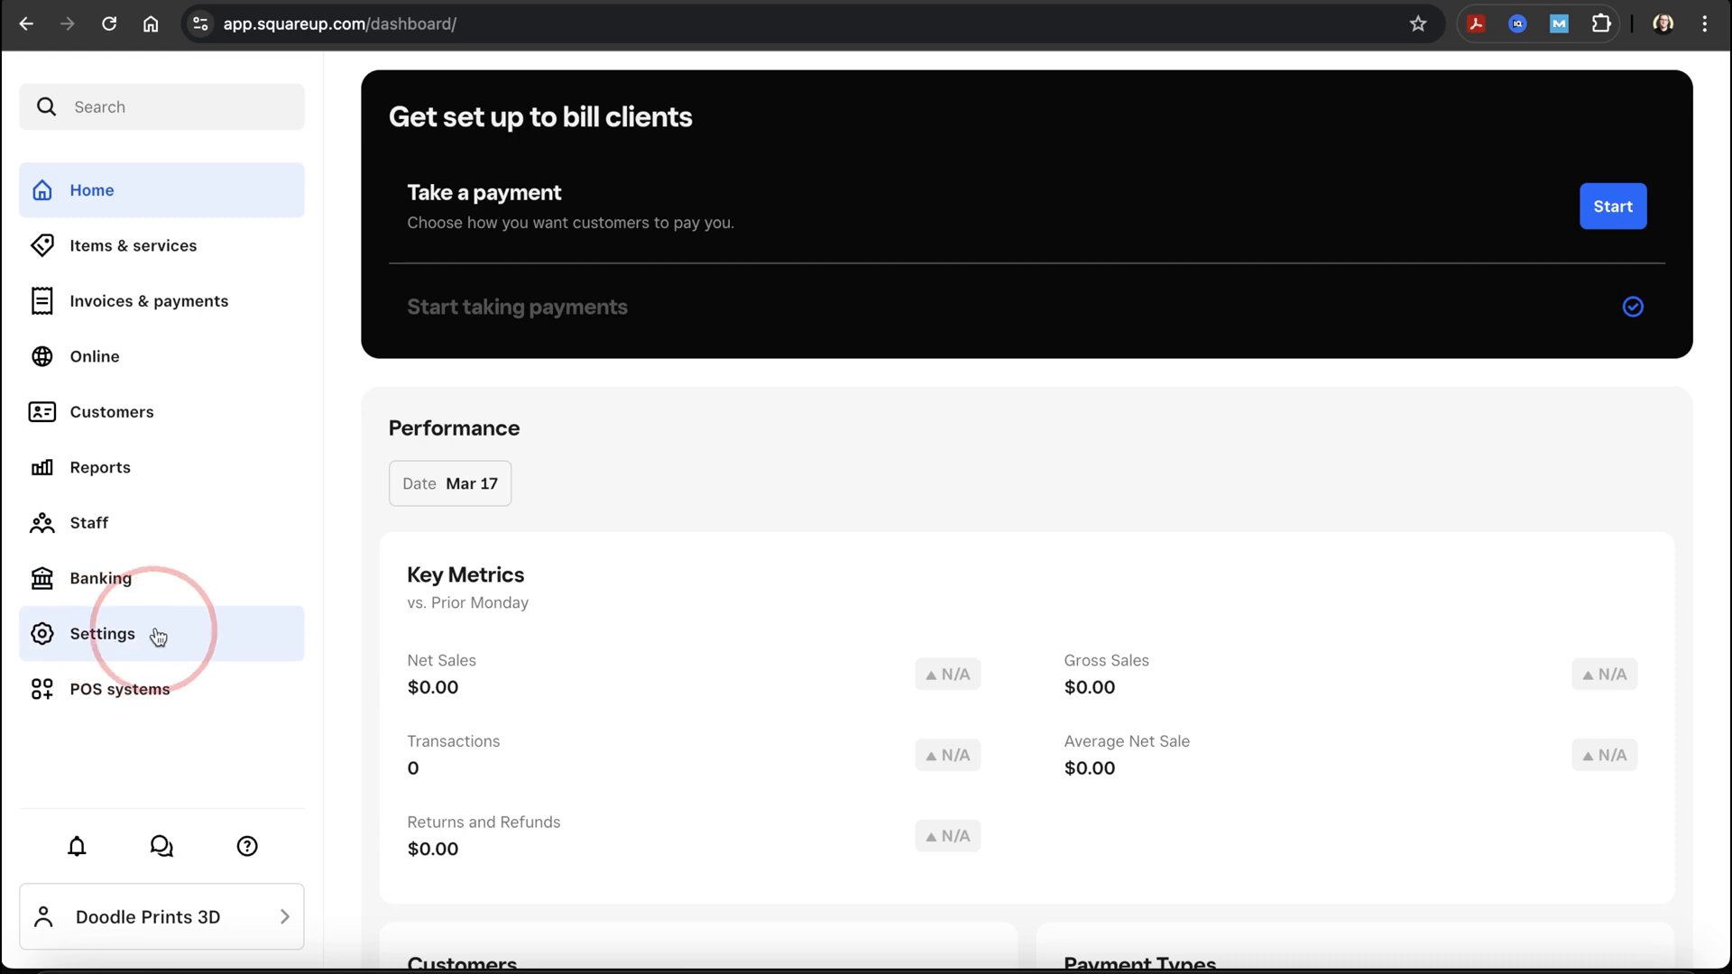
Navigate through Settings > Account & Settings > Square hardware to the Order Square hardware shop.
left_click(104, 633)
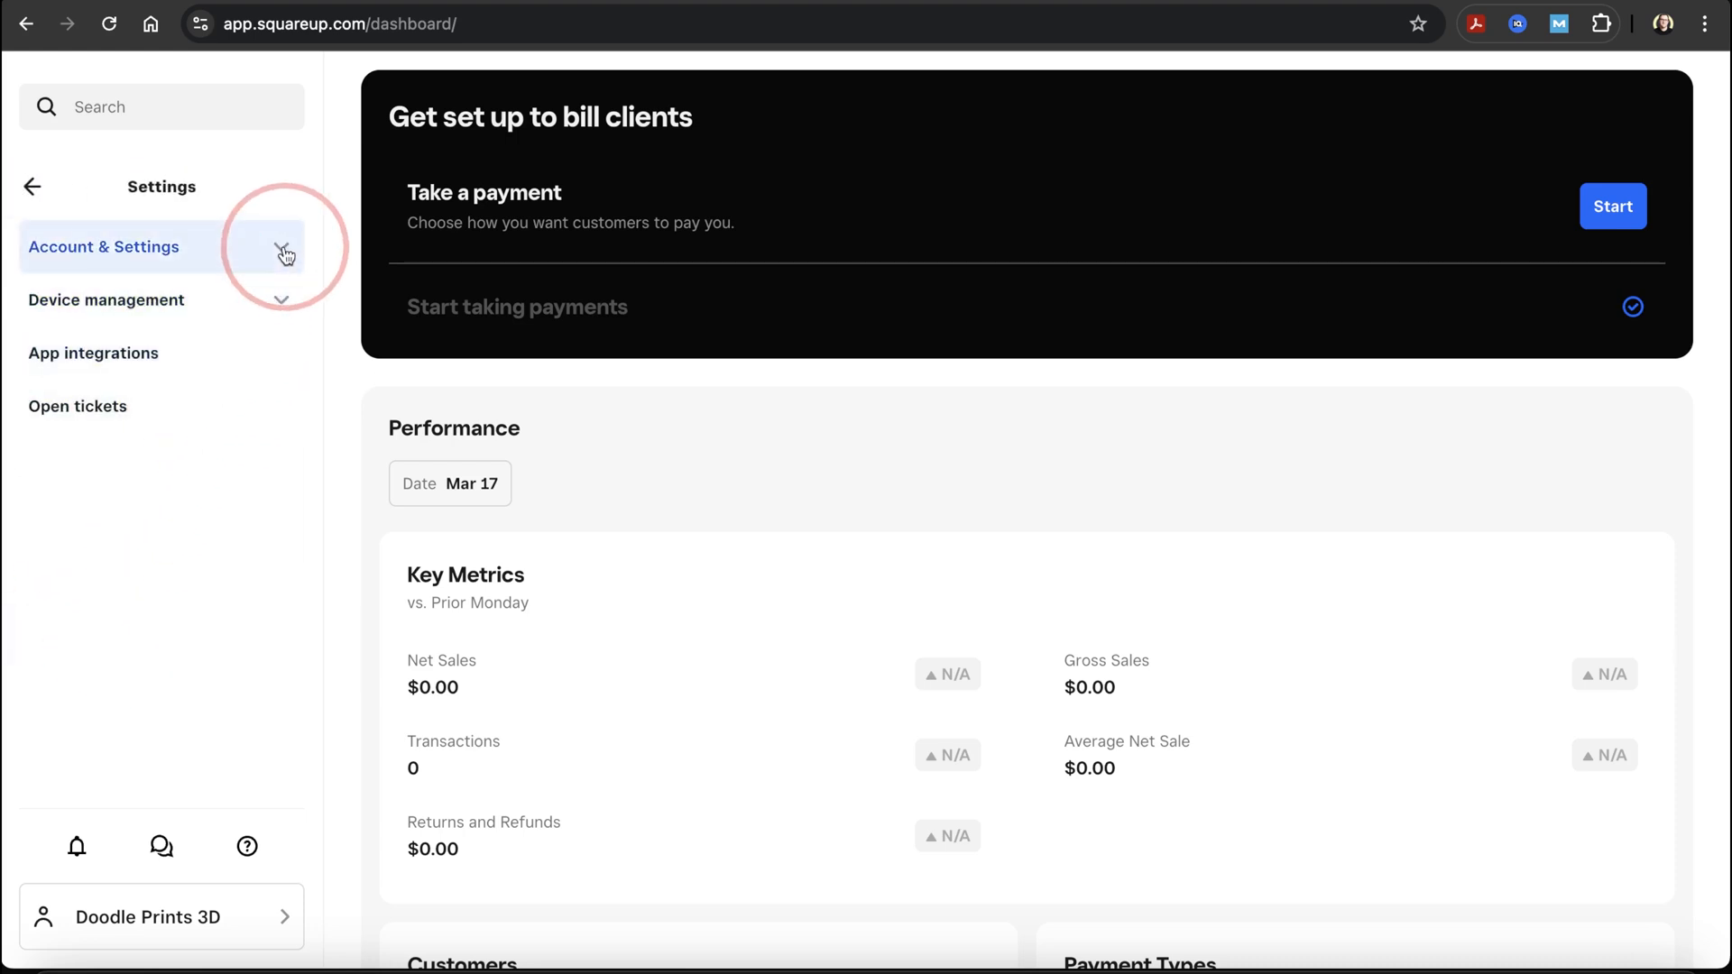
left_click(282, 247)
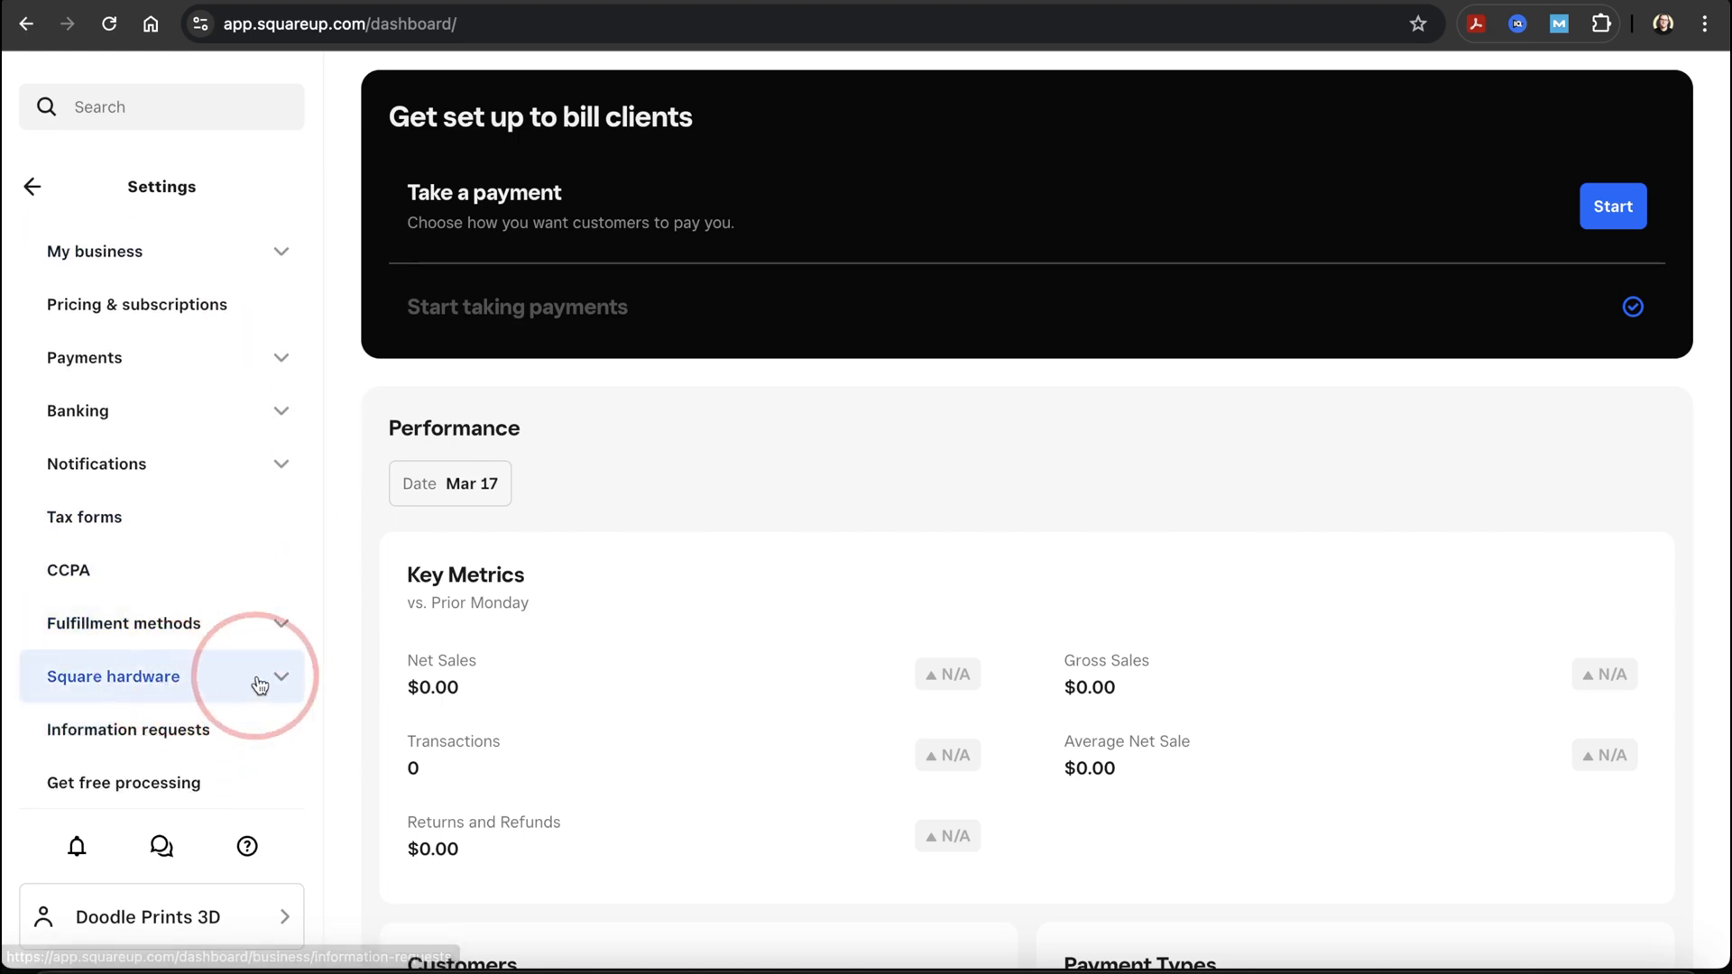
left_click(111, 676)
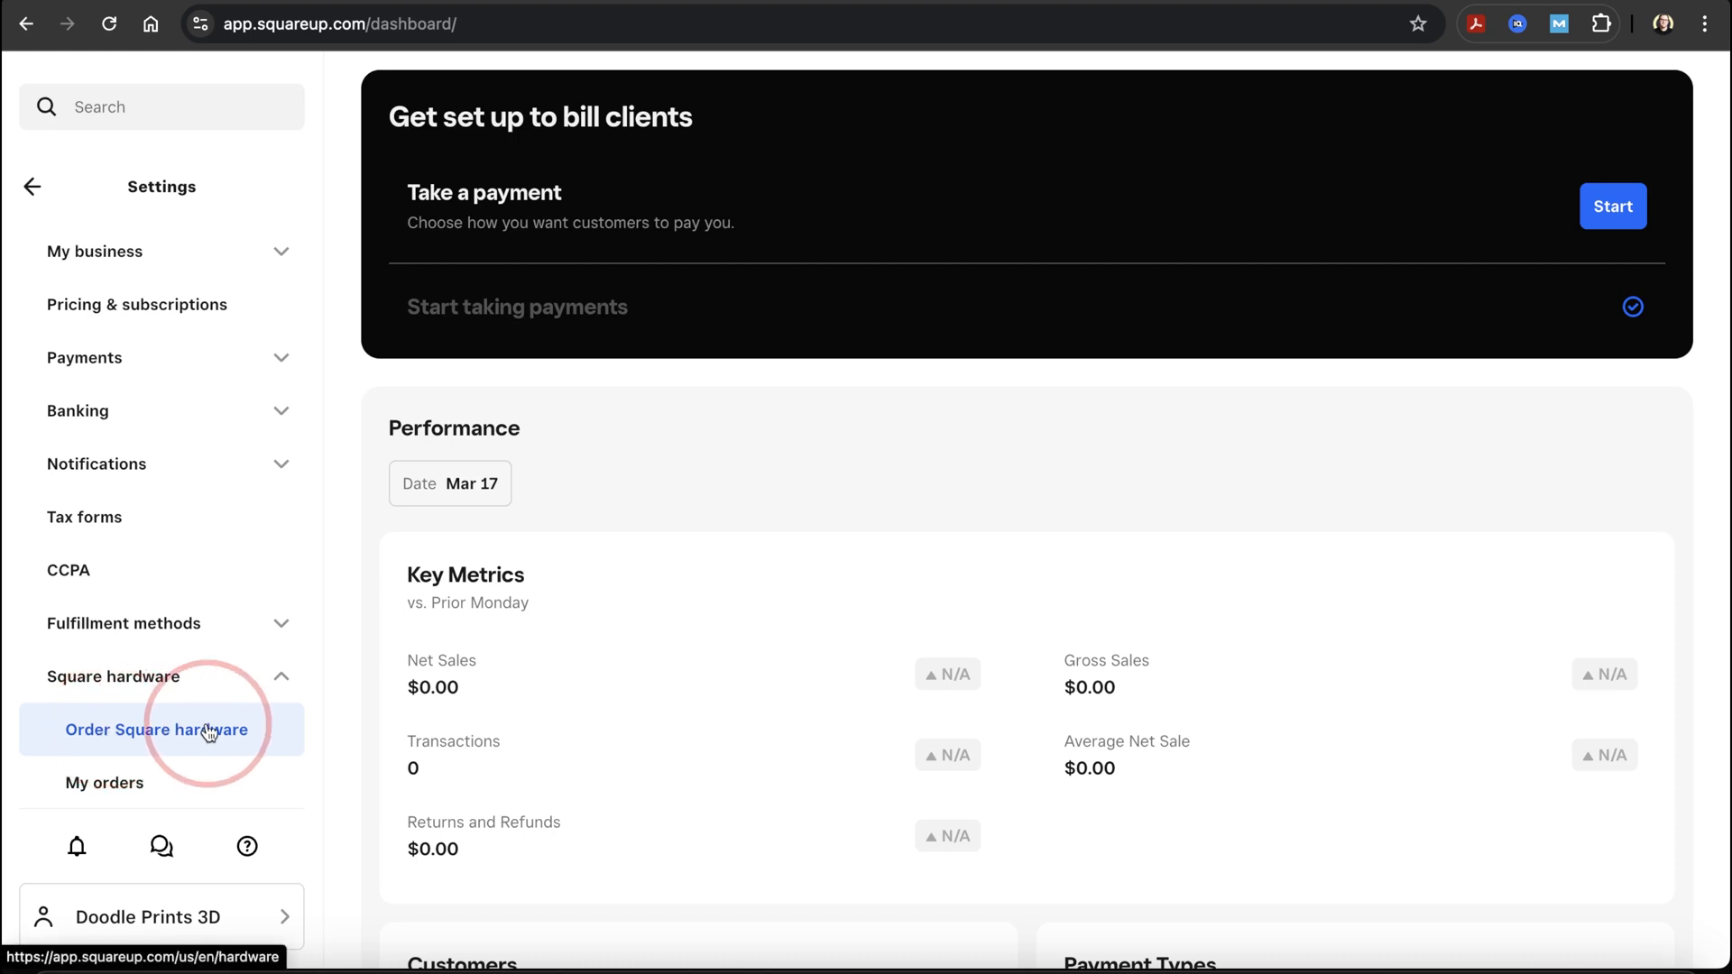
left_click(157, 729)
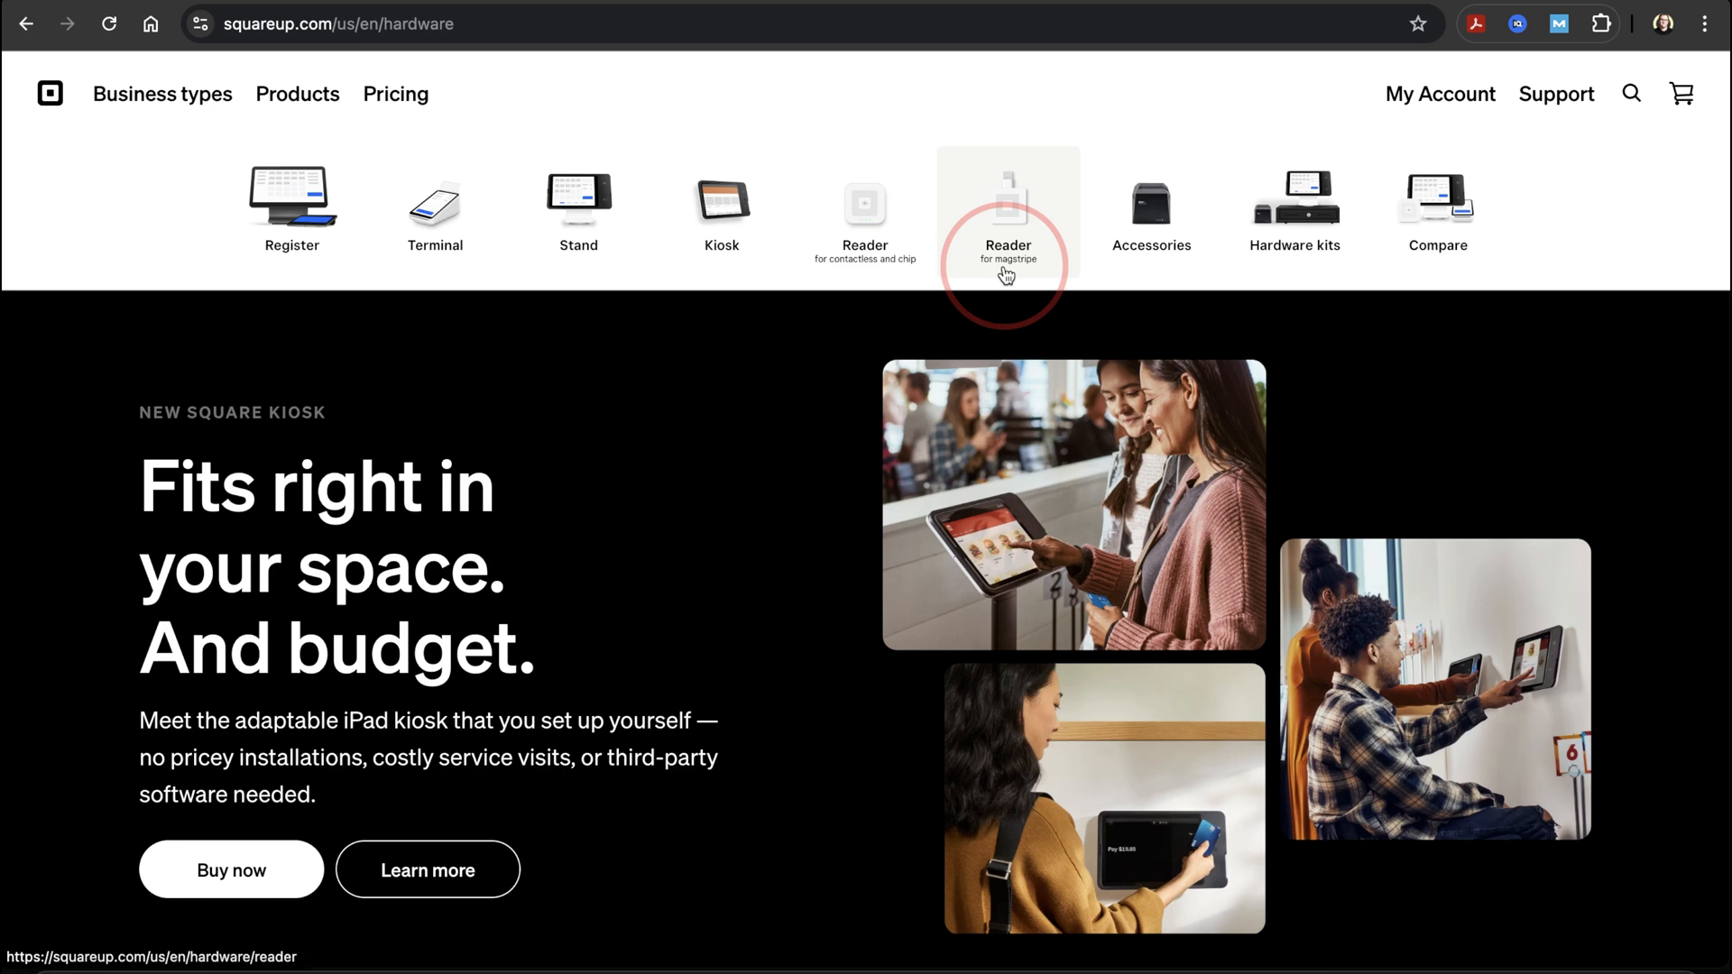
View the Reader for magstripe page, claim the free first reader, and return to the reader page.
left_click(1007, 209)
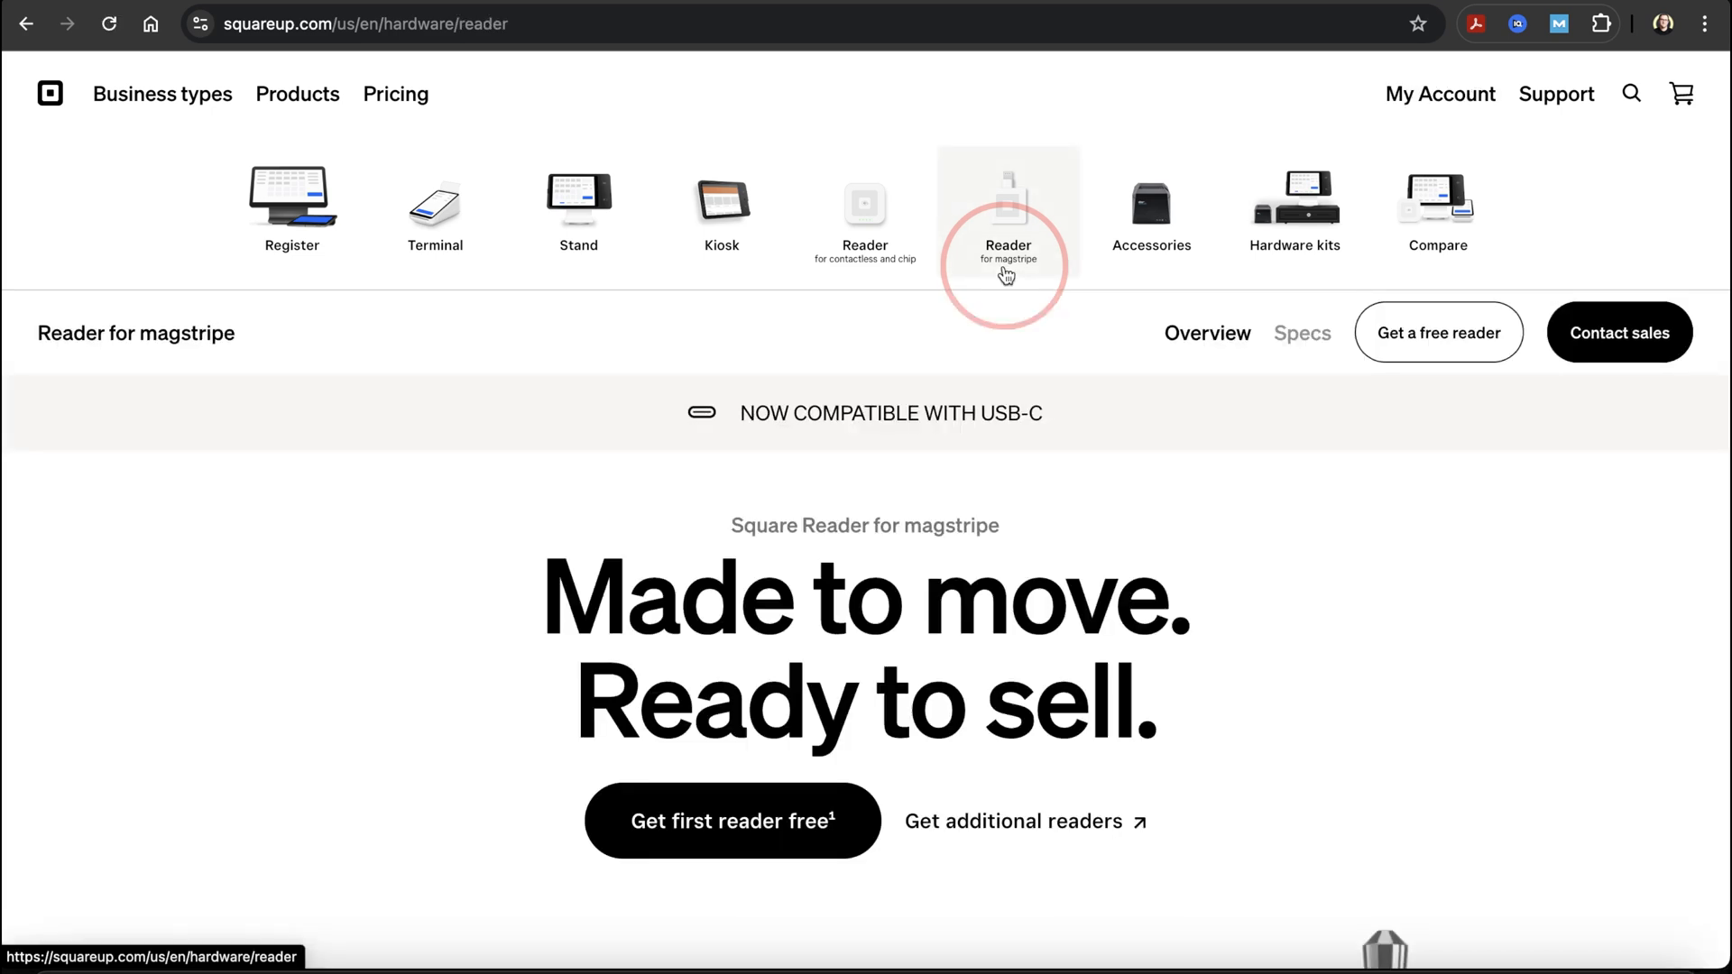
scroll("down", 3)
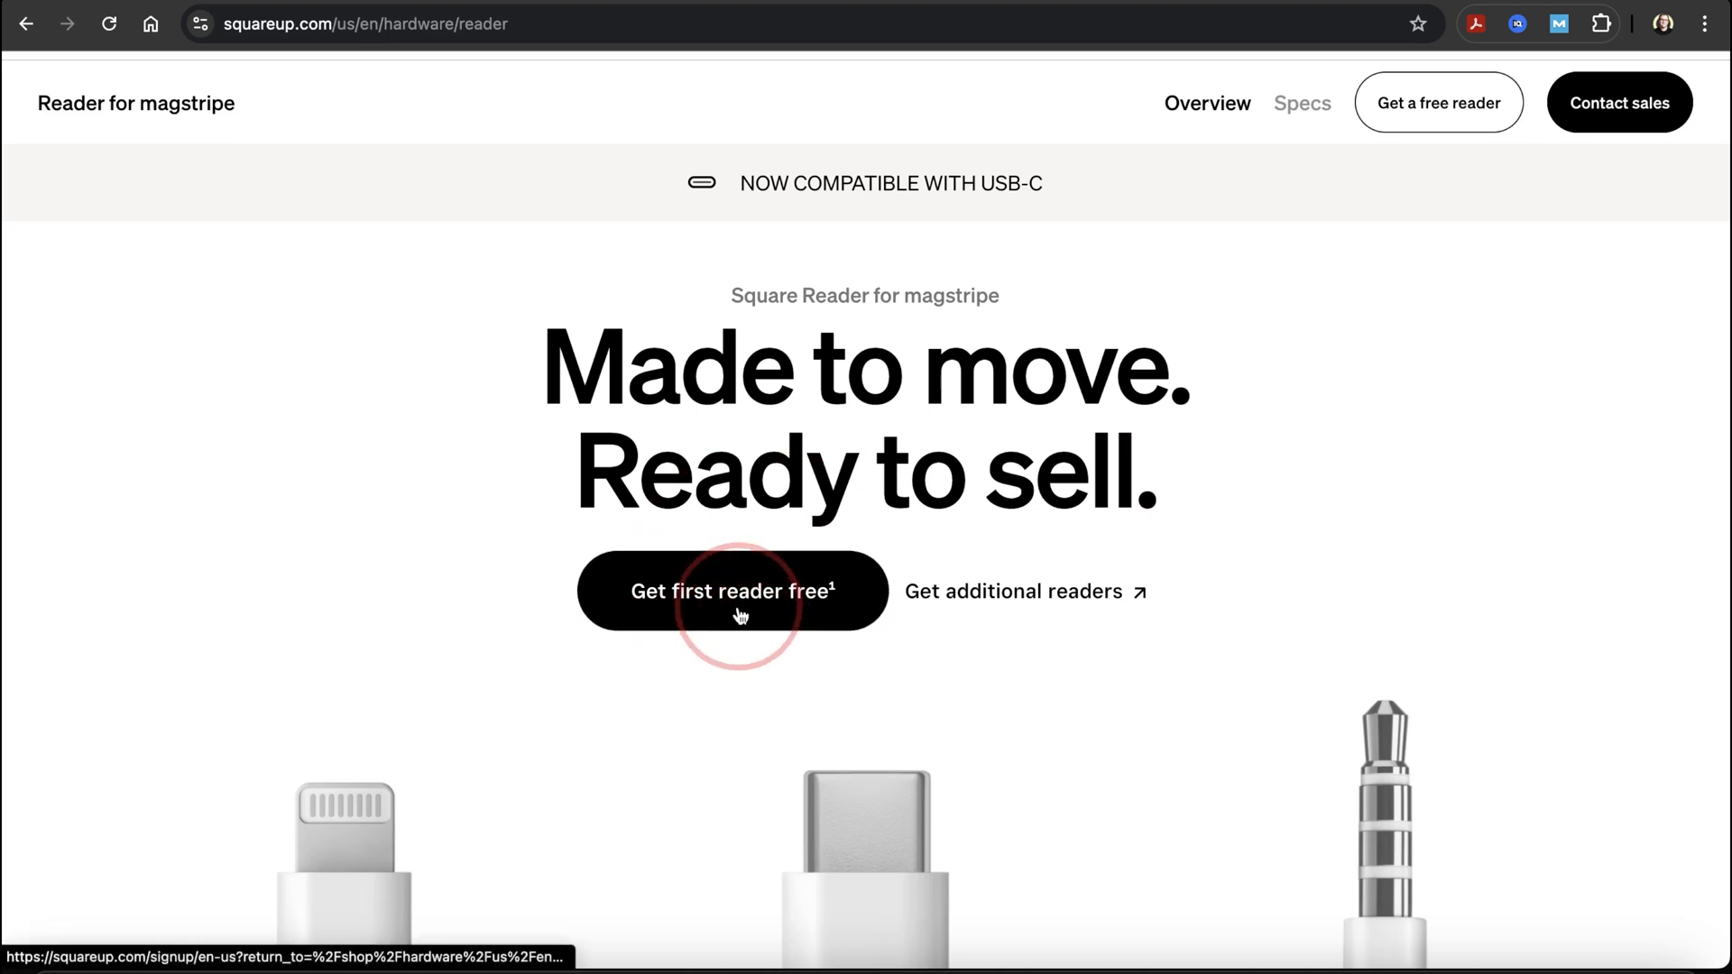
left_click(730, 591)
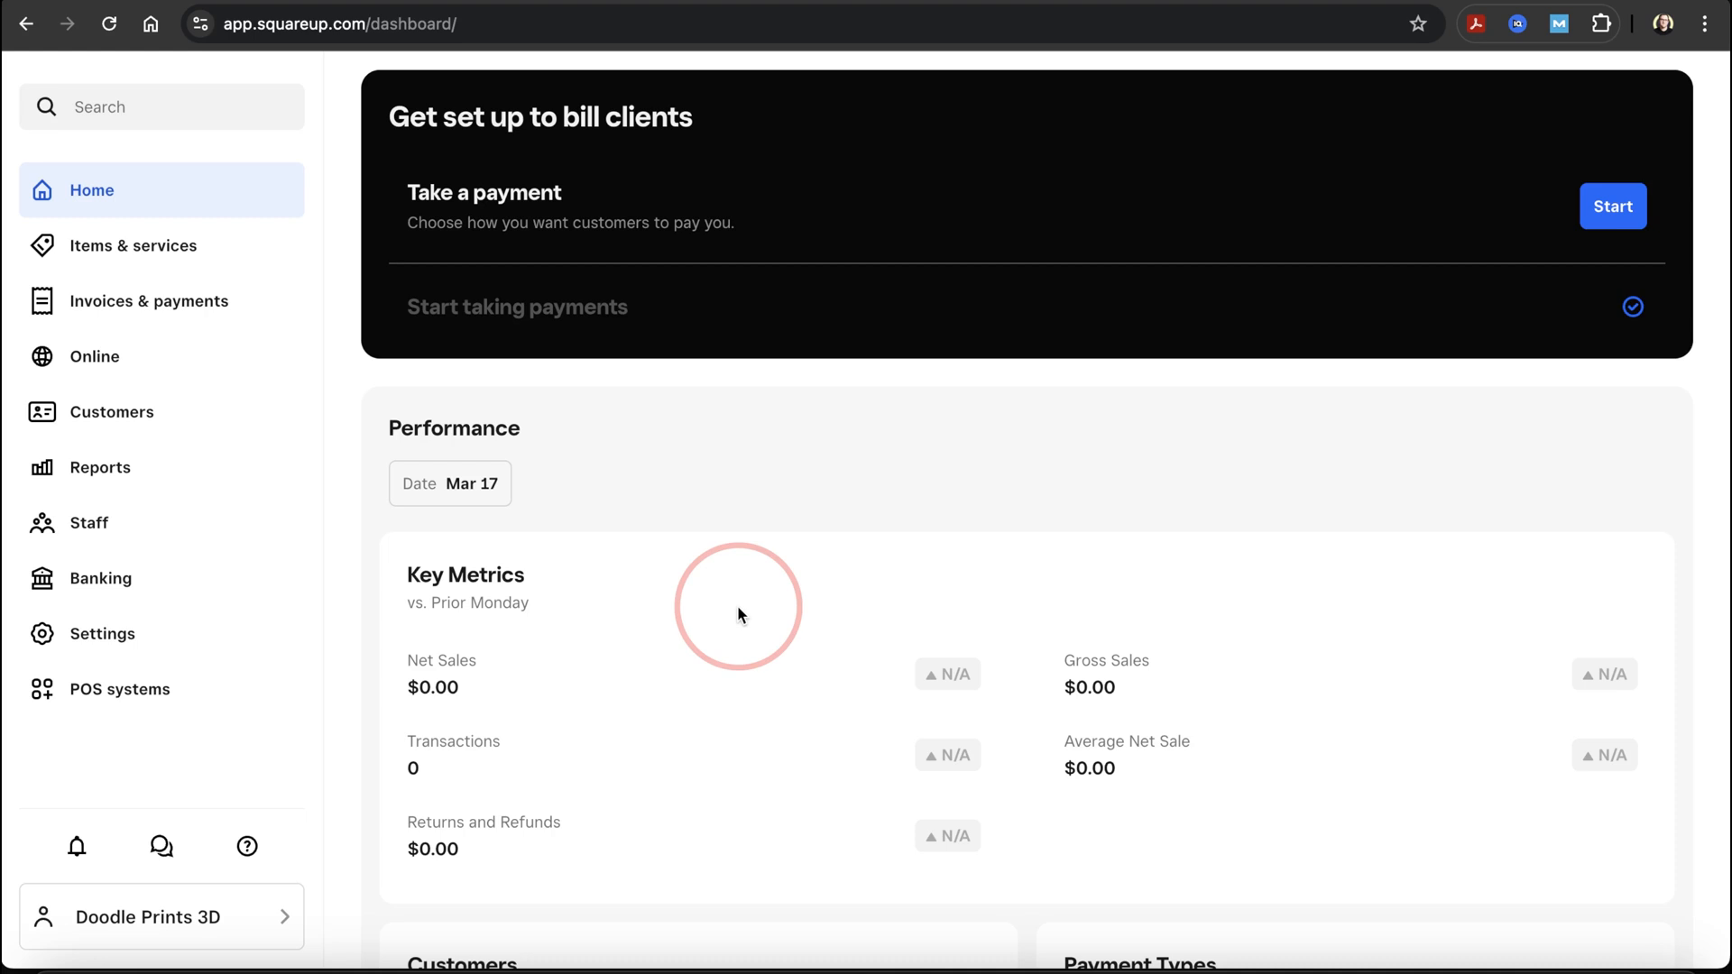
left_click(99, 633)
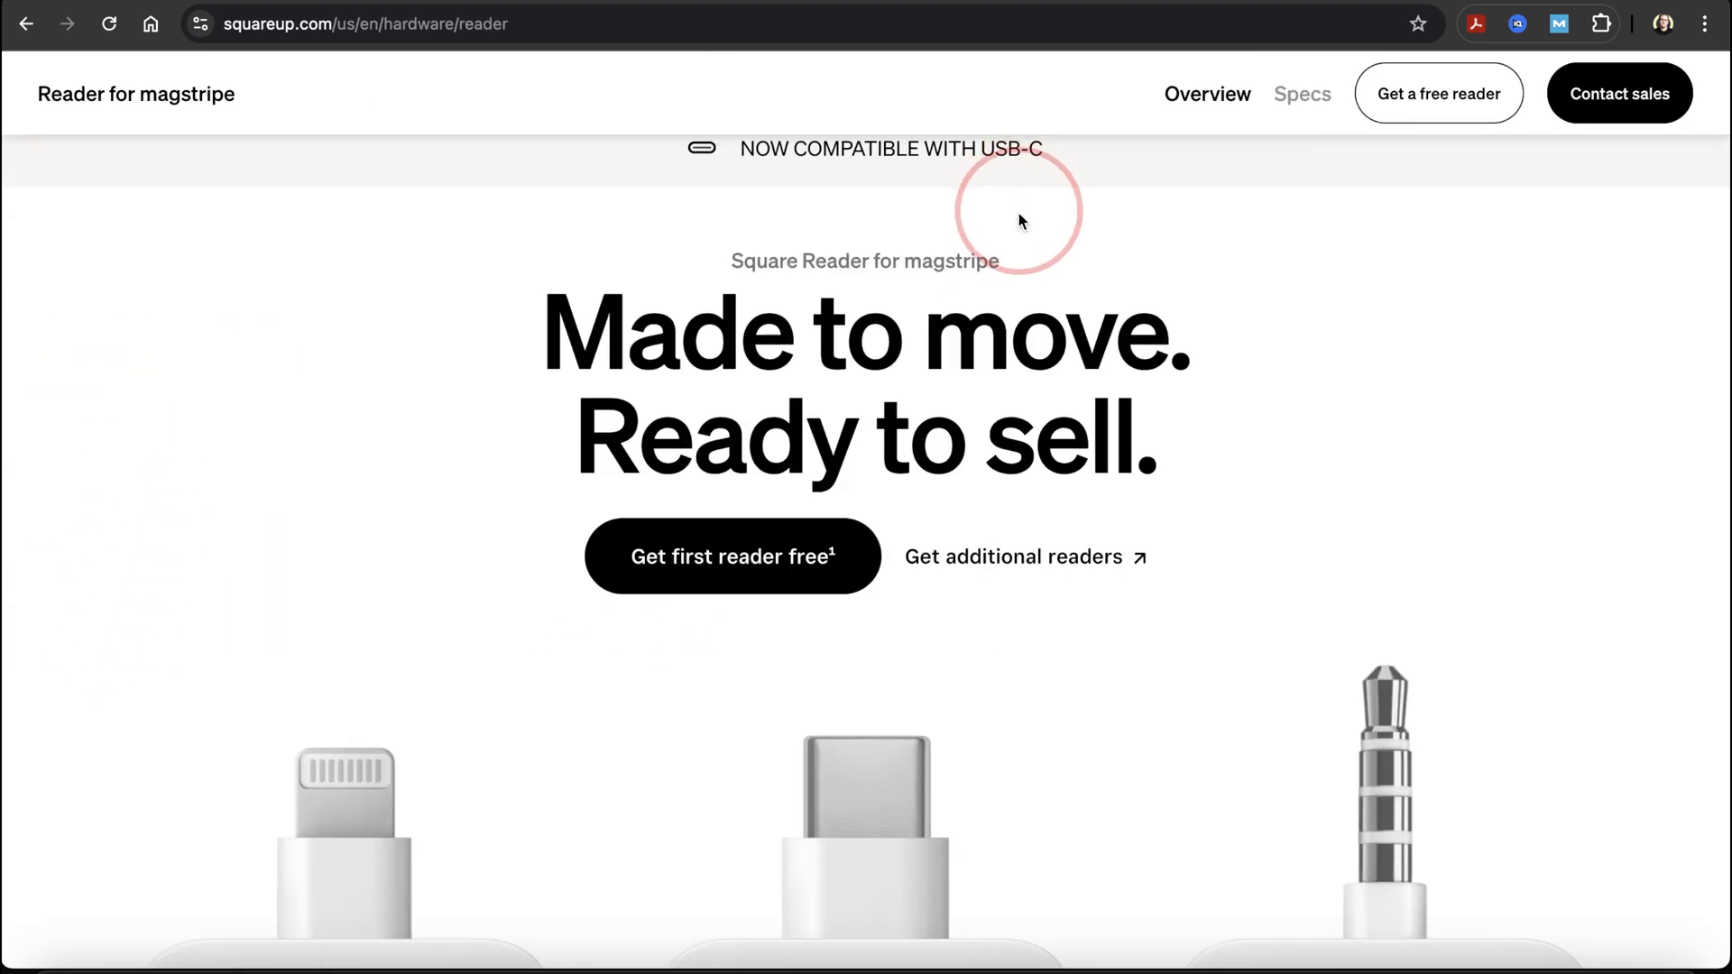
mouse_move(1028, 572)
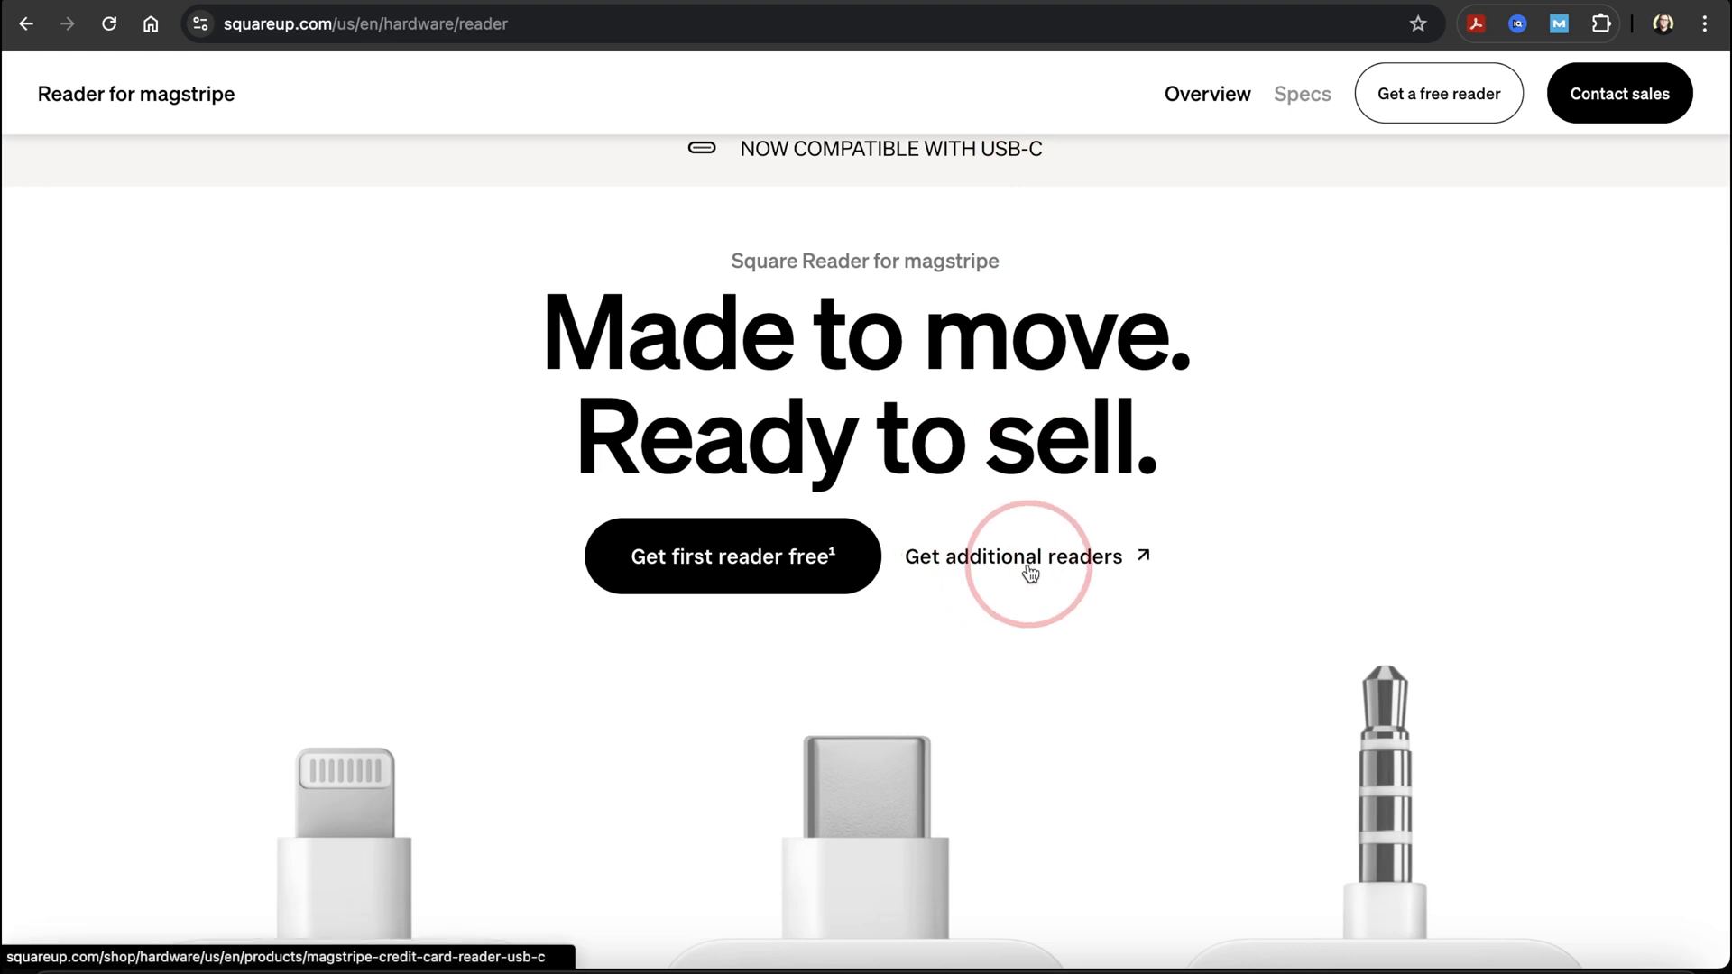
View the Get additional readers listing for the USB-C magstripe reader at $10.00.
left_click(1011, 558)
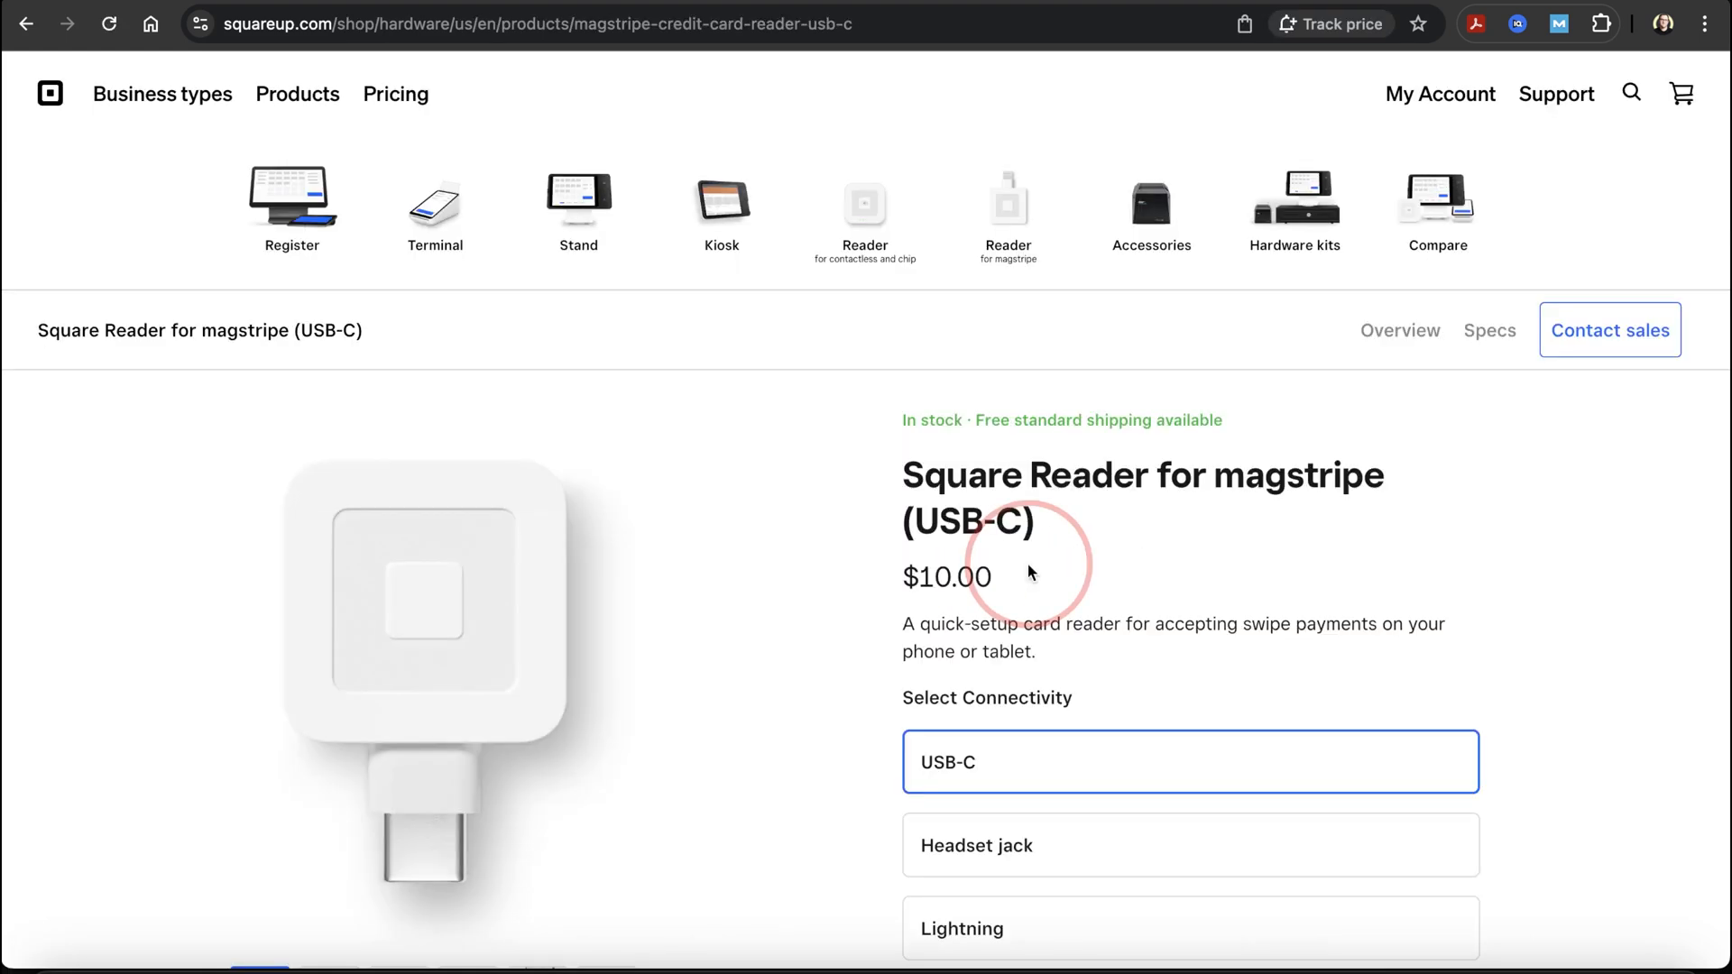
scroll("down", 3)
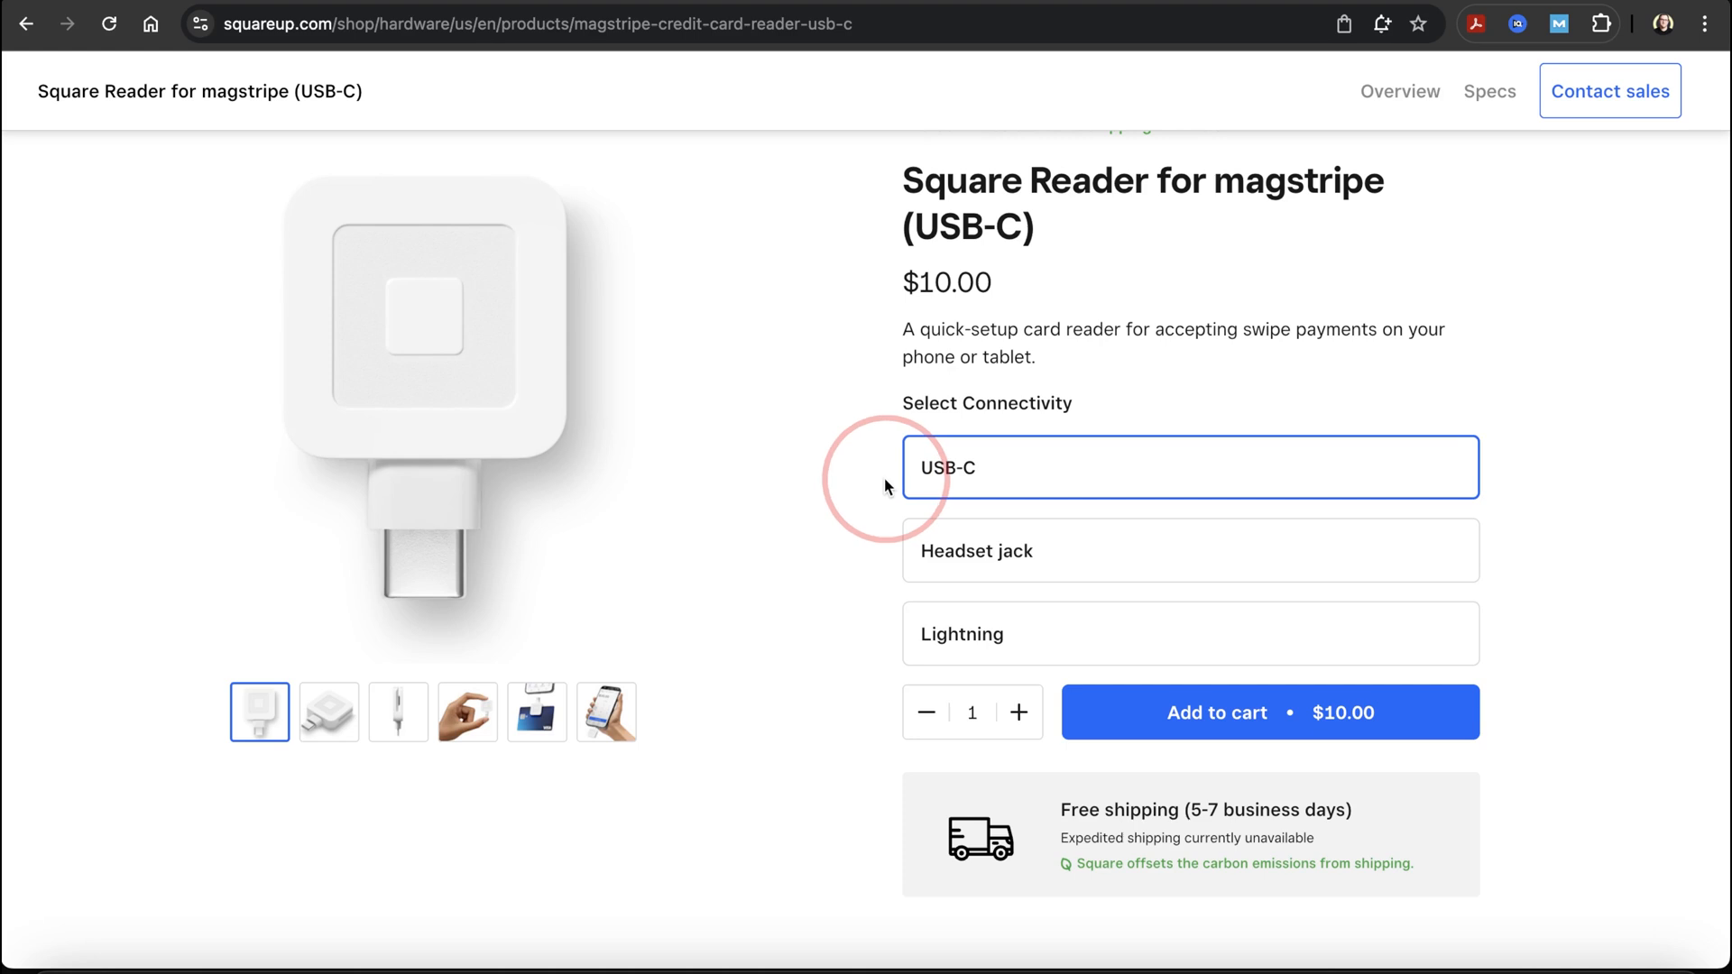
mouse_move(1167, 673)
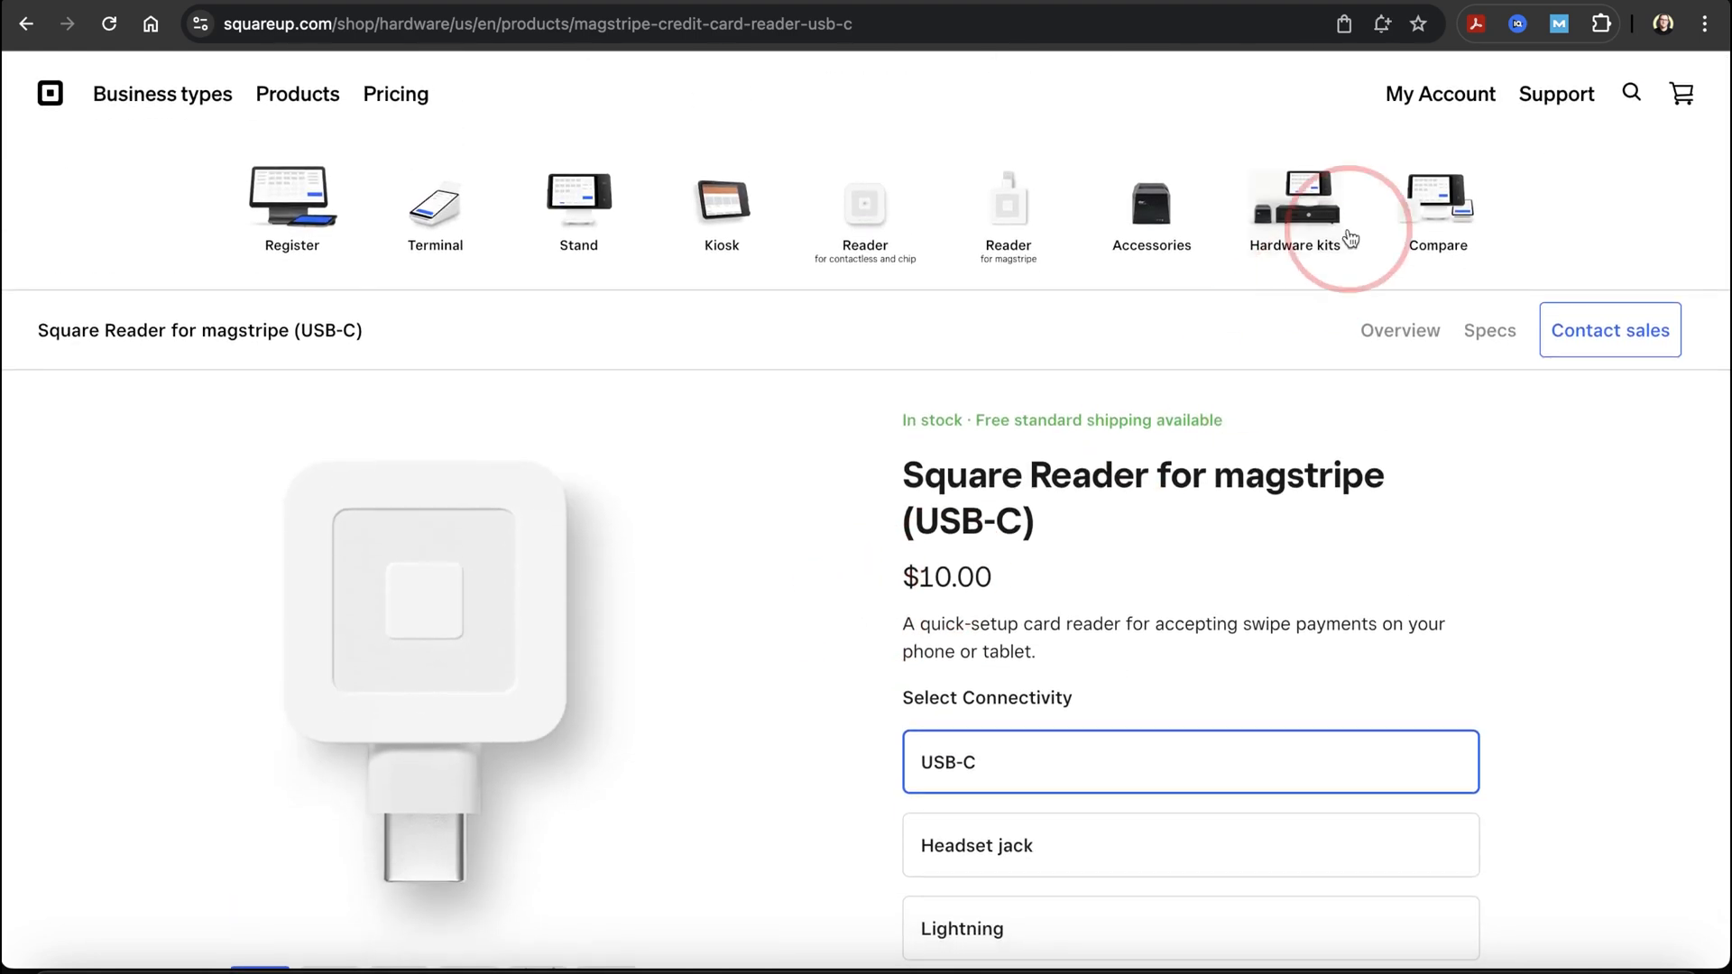
Check Order Status under My Account and highlight the -$10.00 promotion on the $11.05 reader order.
left_click(1439, 94)
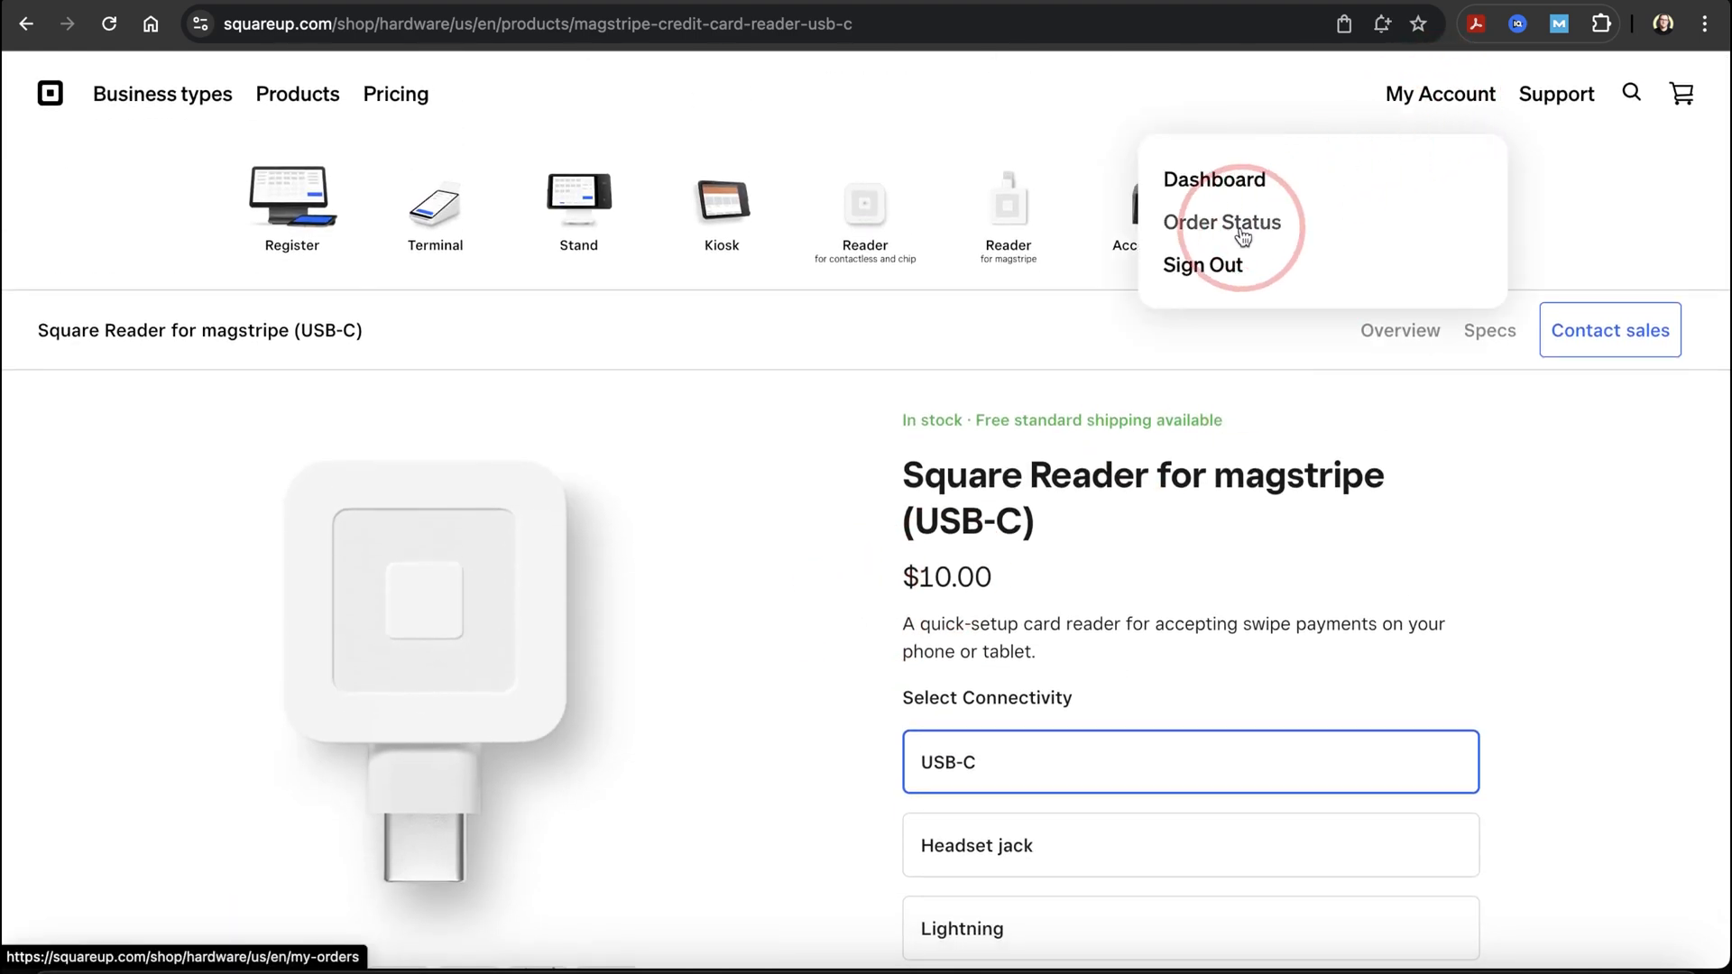
left_click(1223, 222)
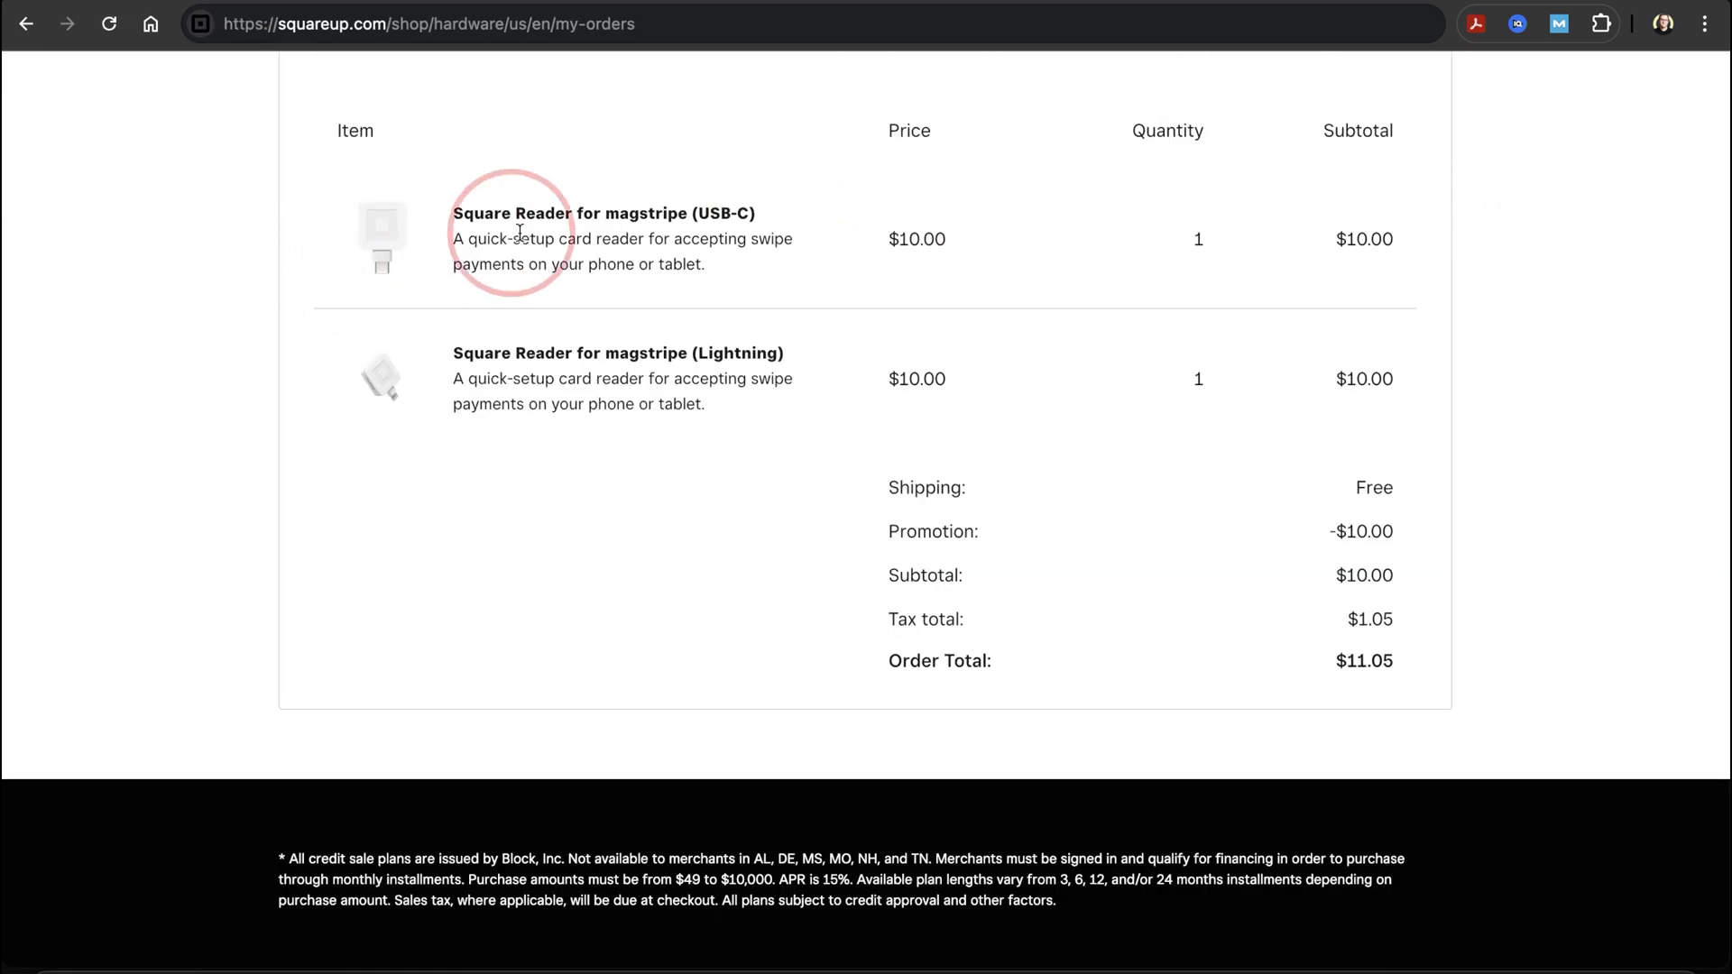
mouse_move(478, 378)
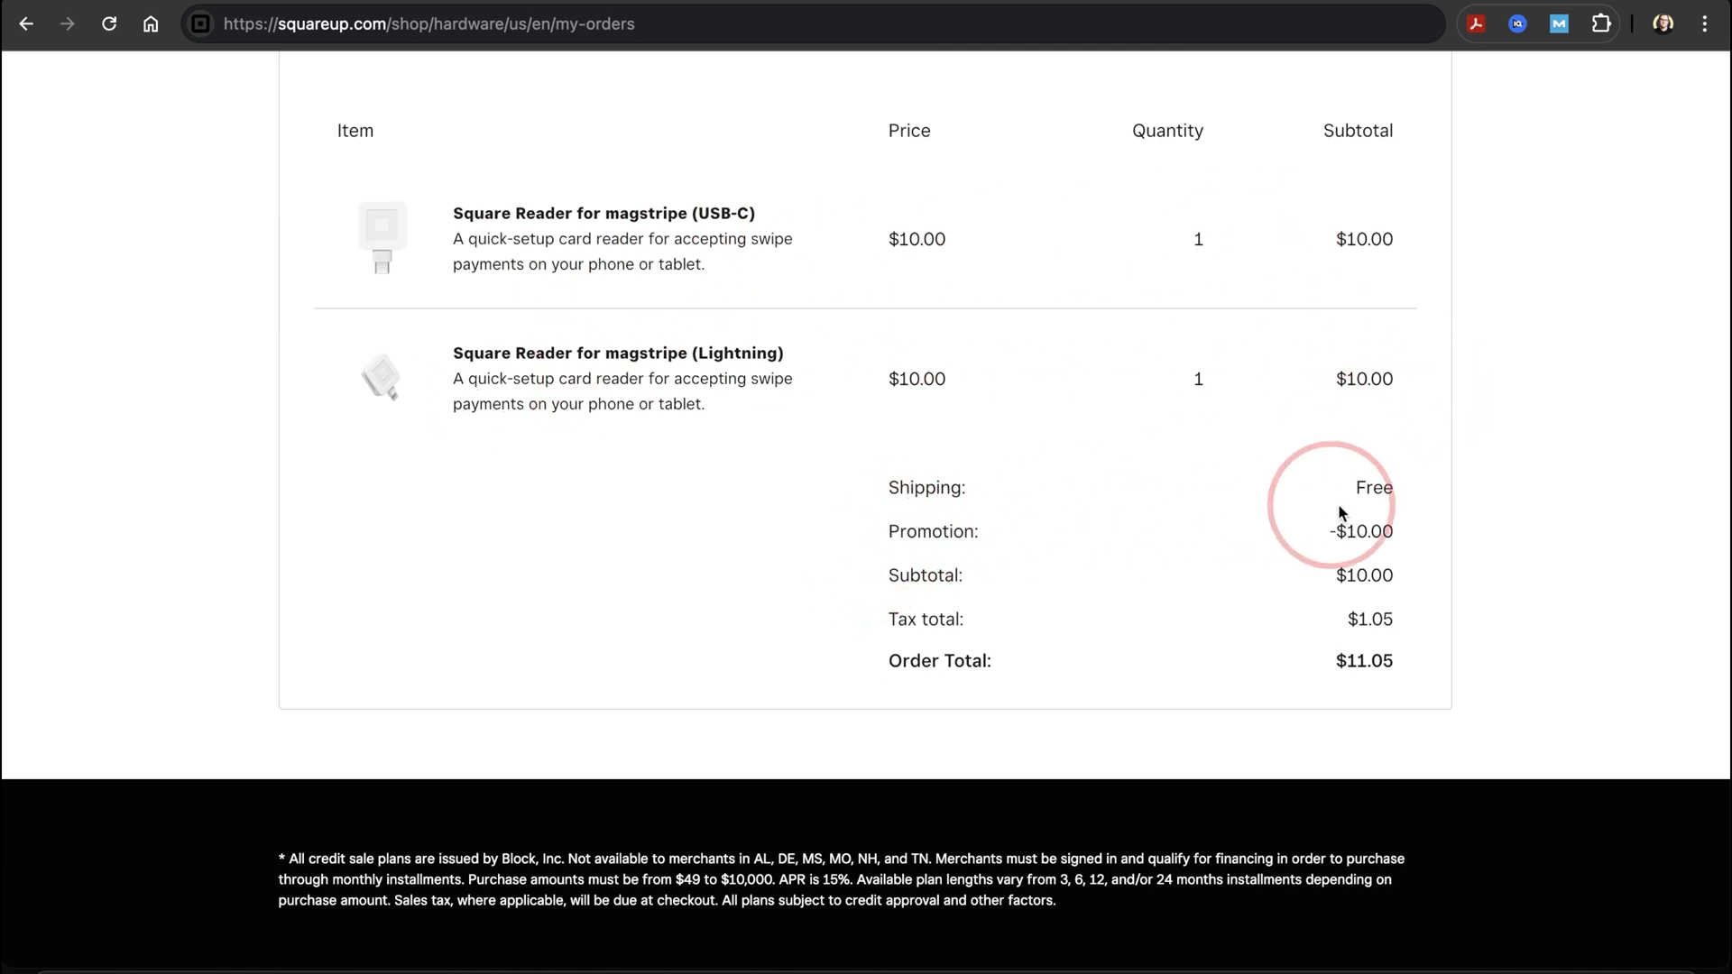
double_click(1360, 530)
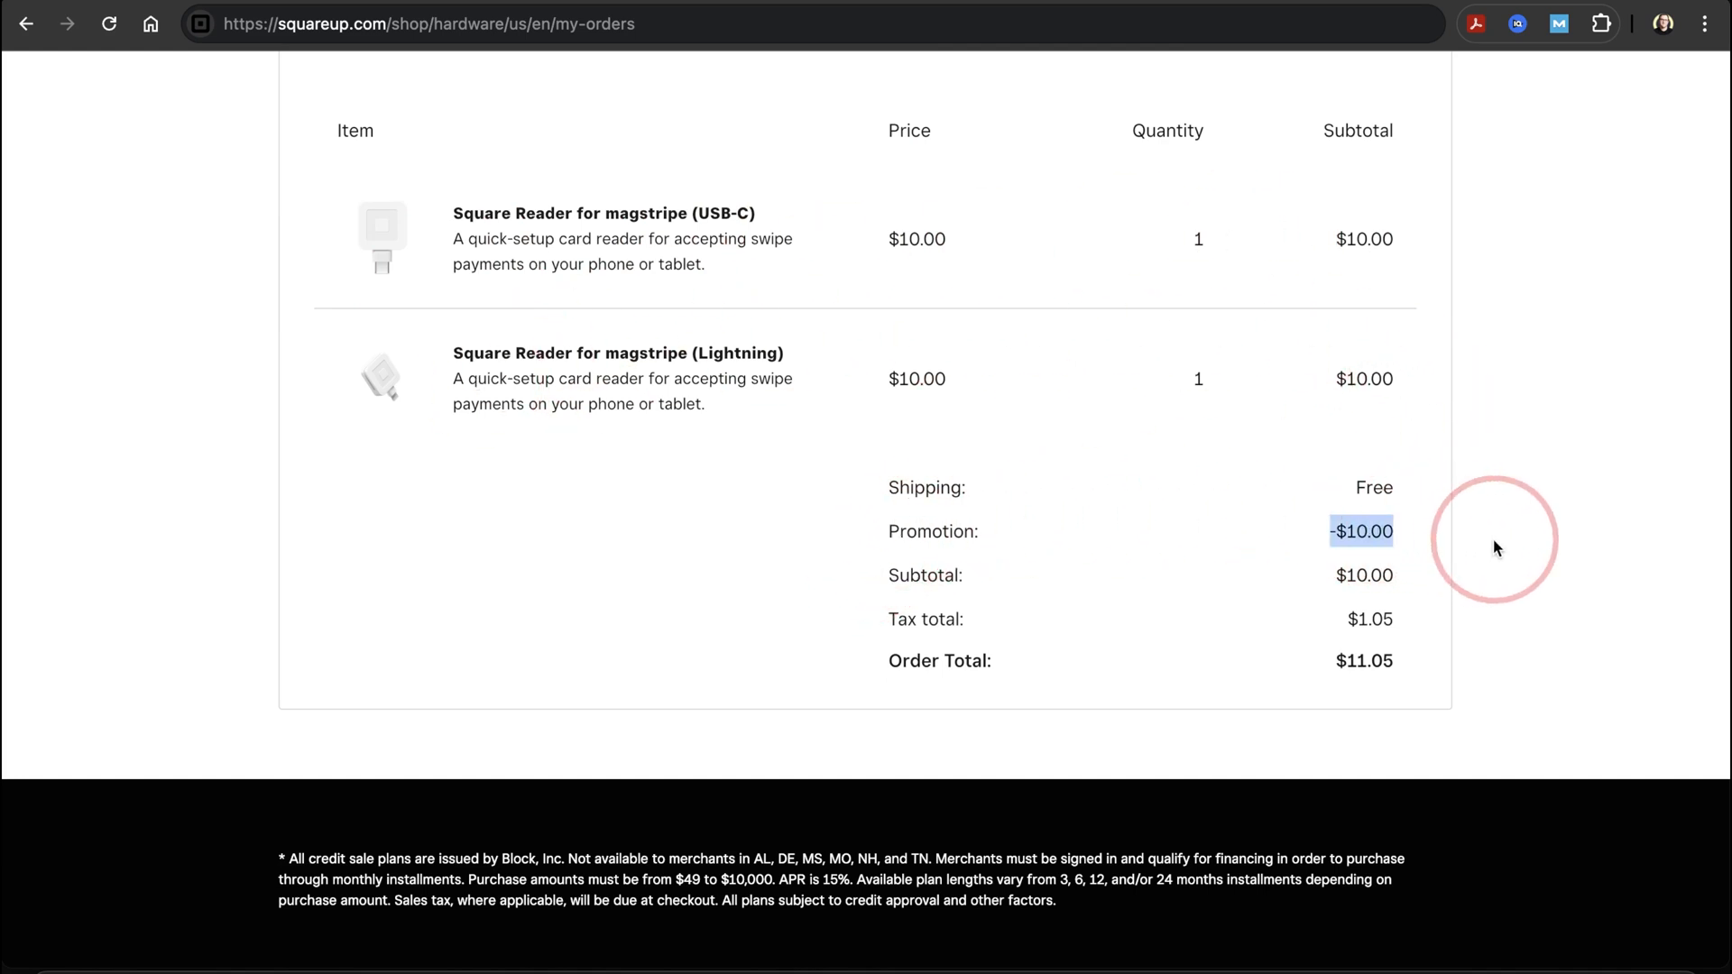